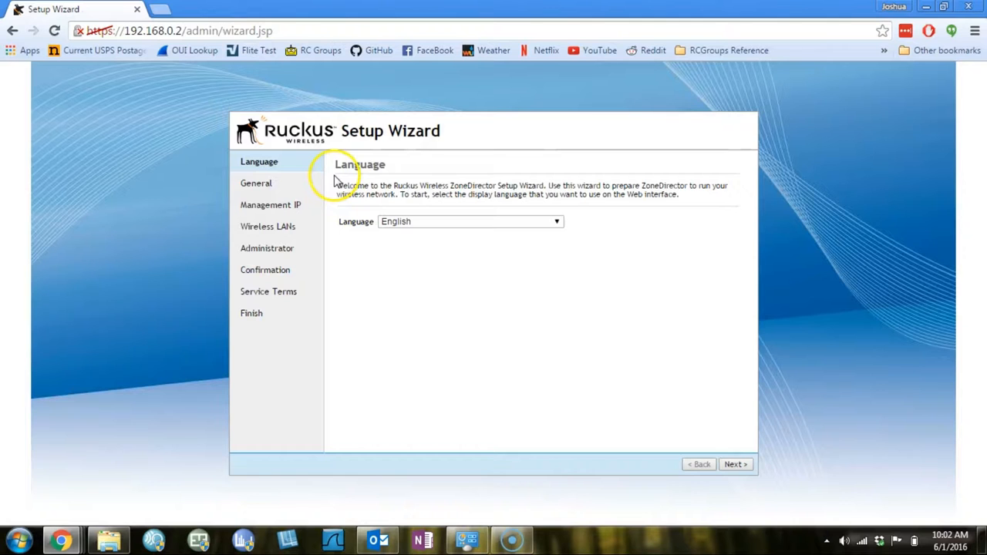
pyautogui.moveTo(299, 208)
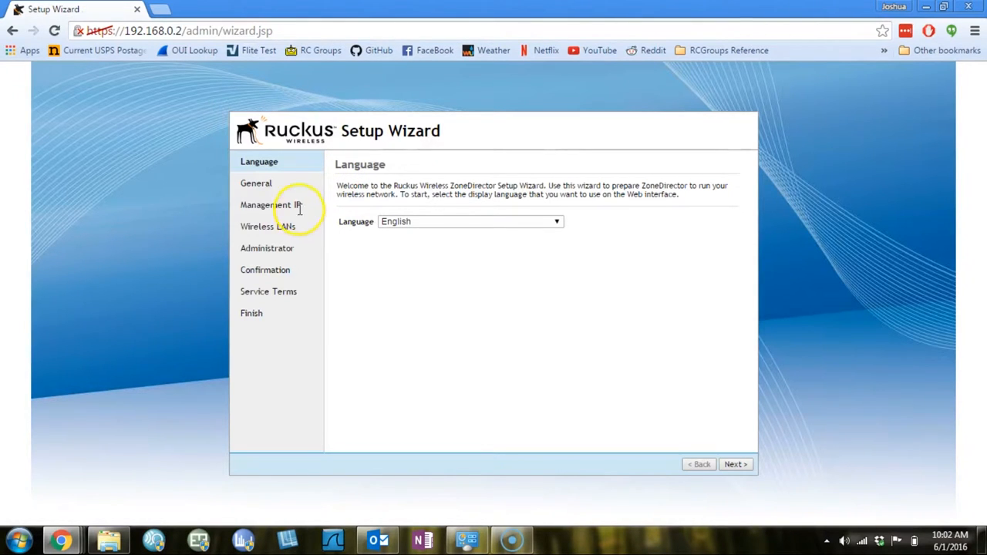
pyautogui.moveTo(270, 193)
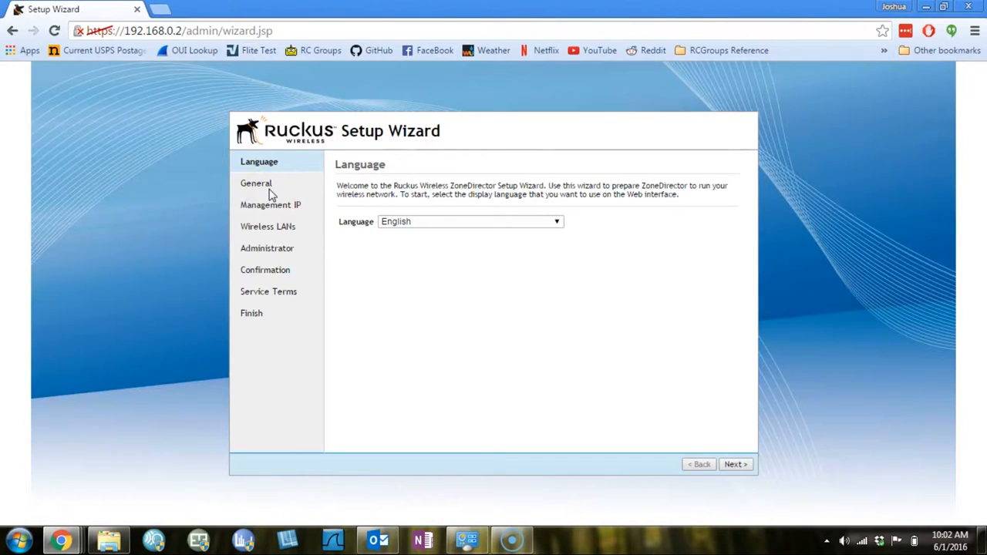
# Enter 'Ruckus' as the system name, toggling mesh networking but leaving it disabled.
pyautogui.click(734, 463)
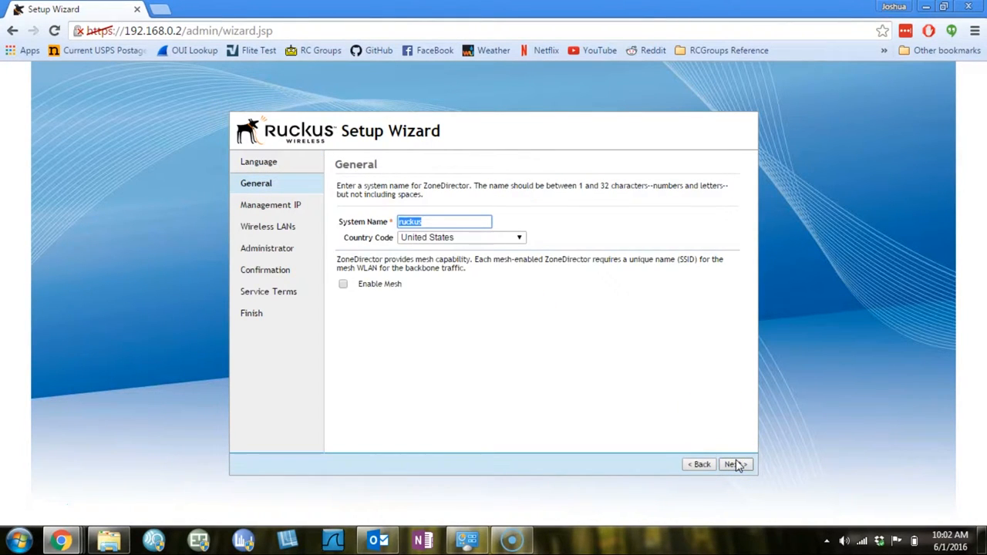
pyautogui.write('Ruckus')
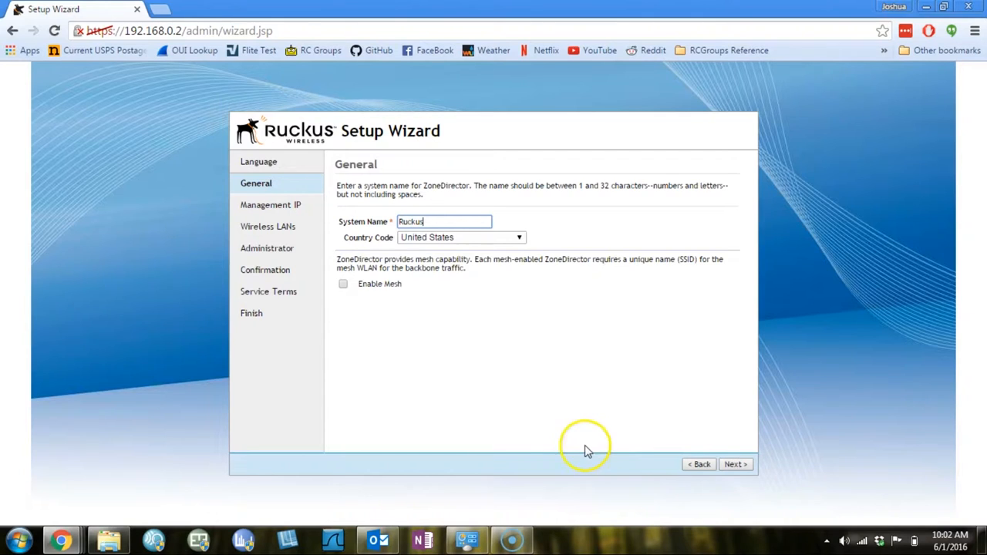
pyautogui.click(343, 284)
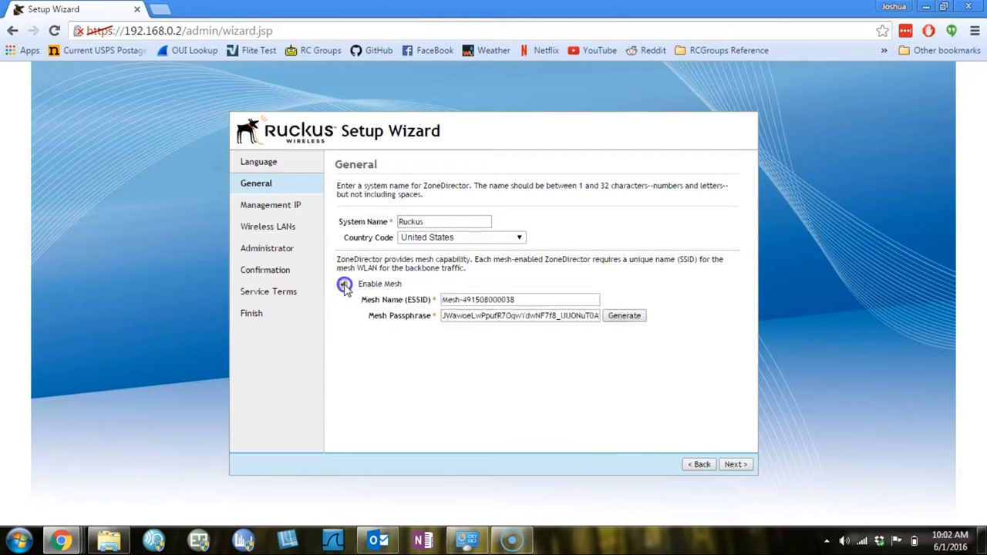
pyautogui.click(344, 284)
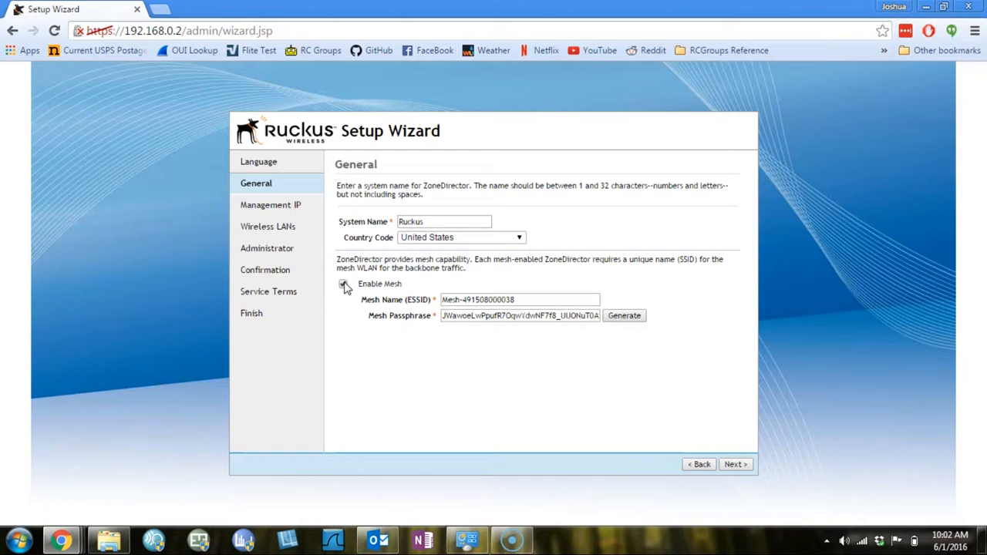
pyautogui.click(344, 283)
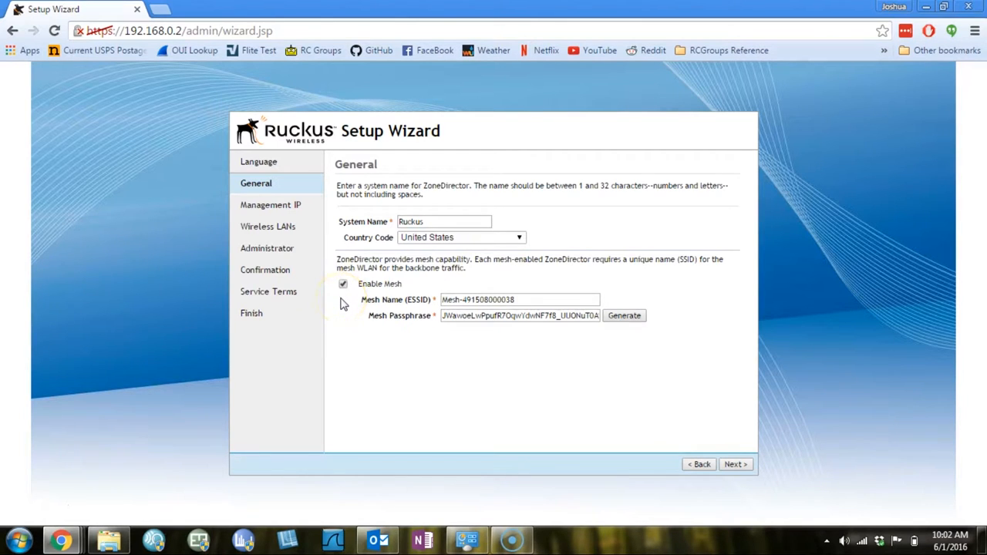
pyautogui.click(343, 284)
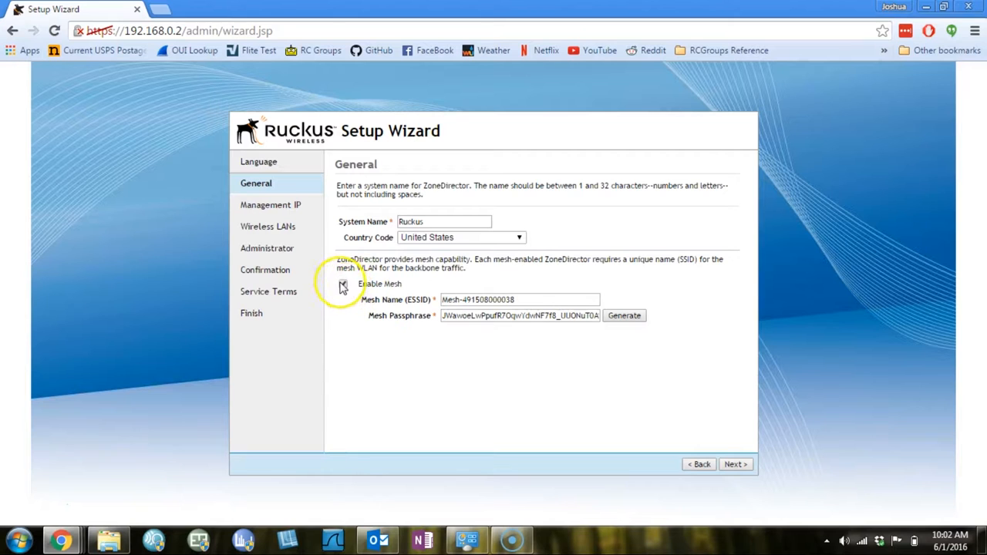
pyautogui.click(343, 283)
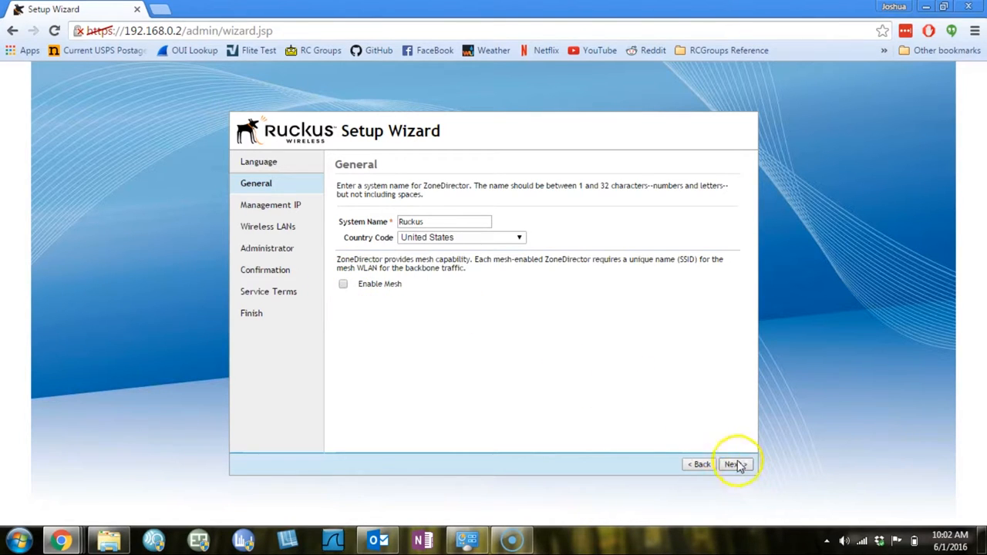
# Switch to manual IPv4: IP 192.168.1.2, netmask 255.255.255.0, gateway 192.168.1.1.
pyautogui.click(733, 463)
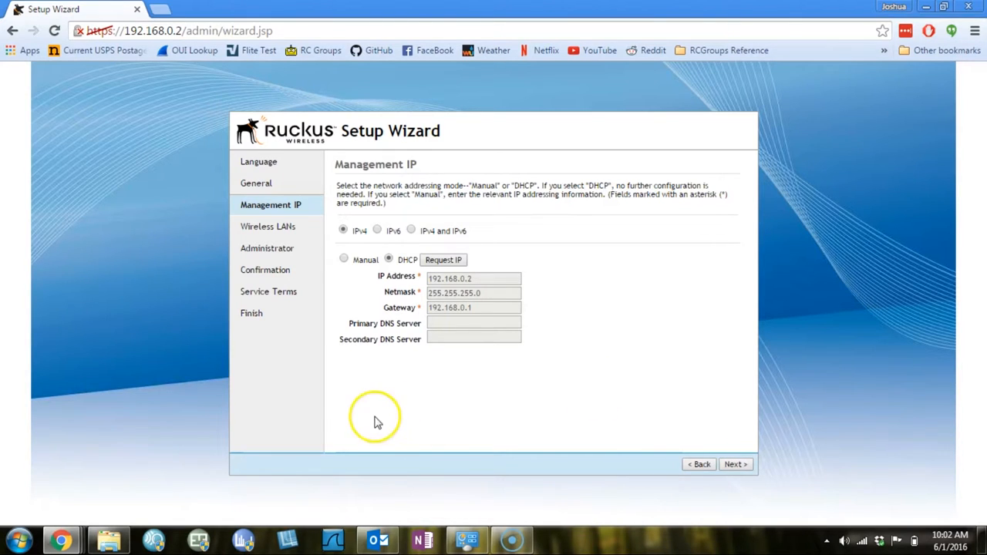
pyautogui.click(344, 258)
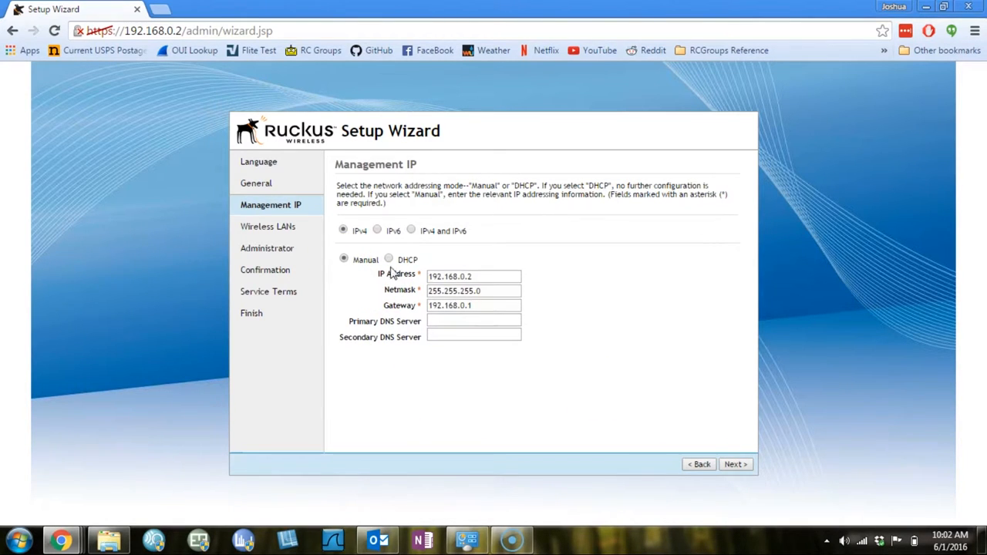
pyautogui.click(472, 276)
pyautogui.write('1')
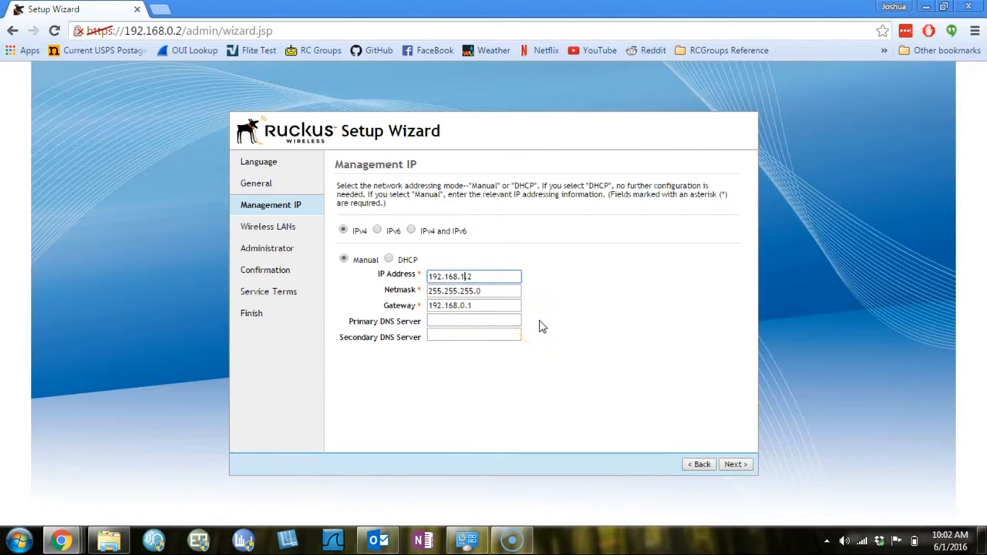
pyautogui.click(473, 305)
pyautogui.write('1')
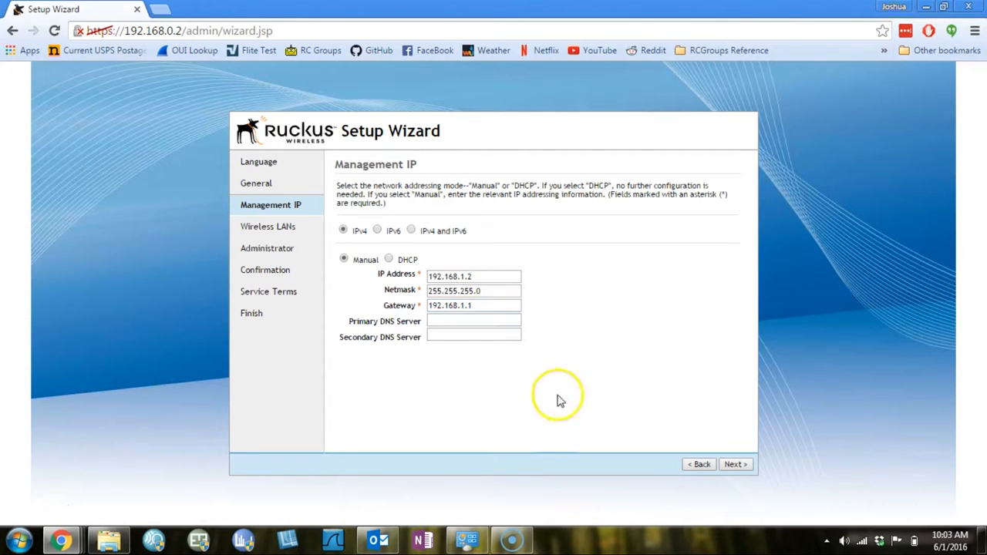
pyautogui.moveTo(734, 465)
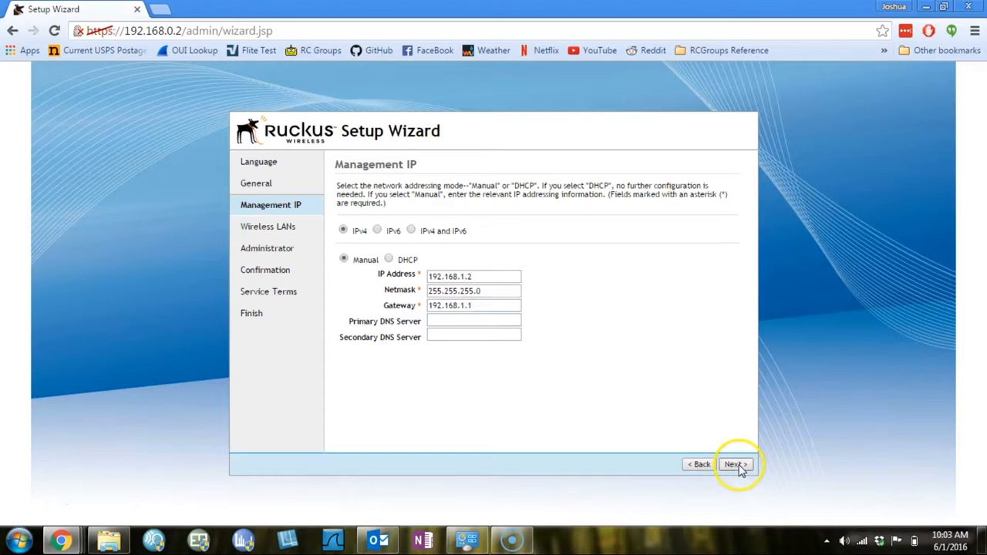
# Keep WLAN 'Ruckus-Wireless-1' with Open authentication and Guest WLAN unchecked.
pyautogui.click(733, 464)
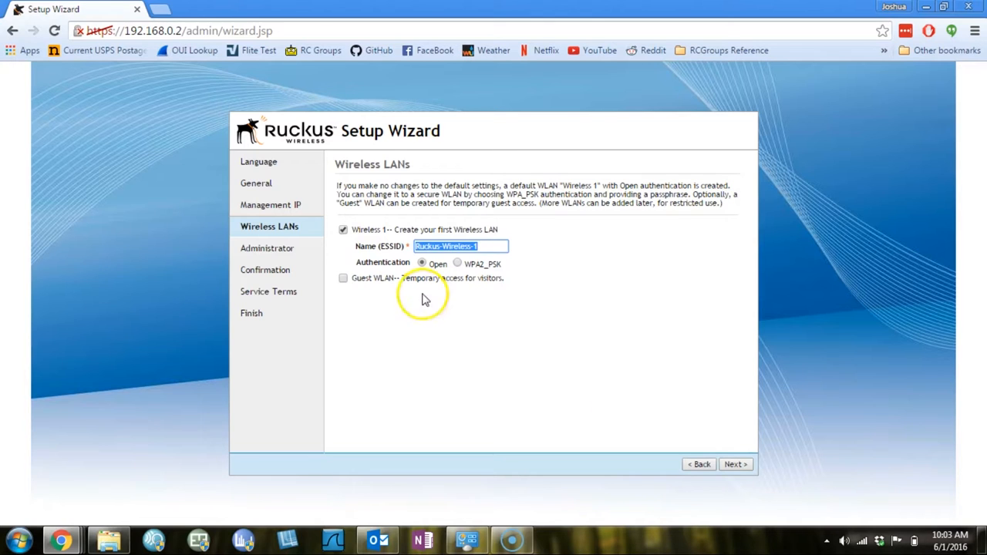
pyautogui.click(344, 279)
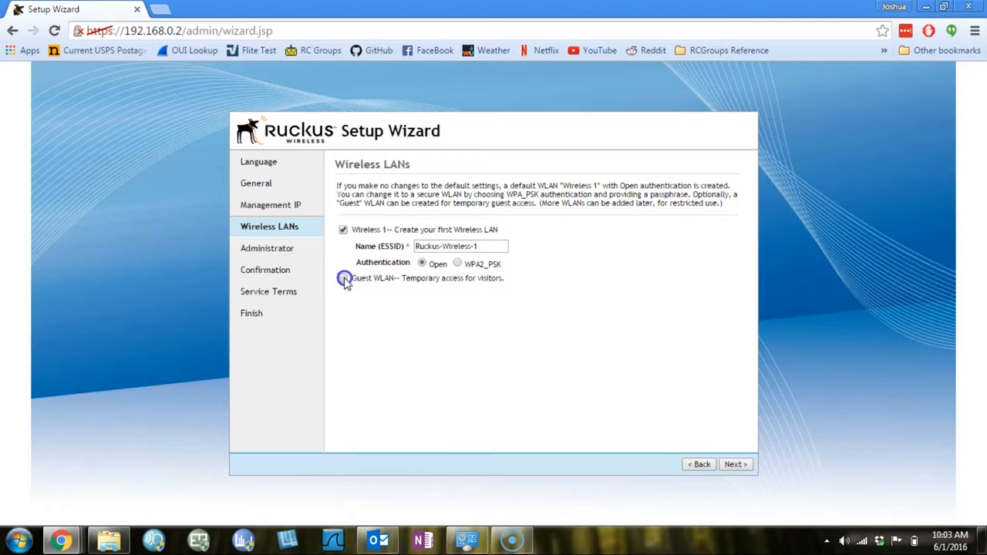
pyautogui.click(343, 279)
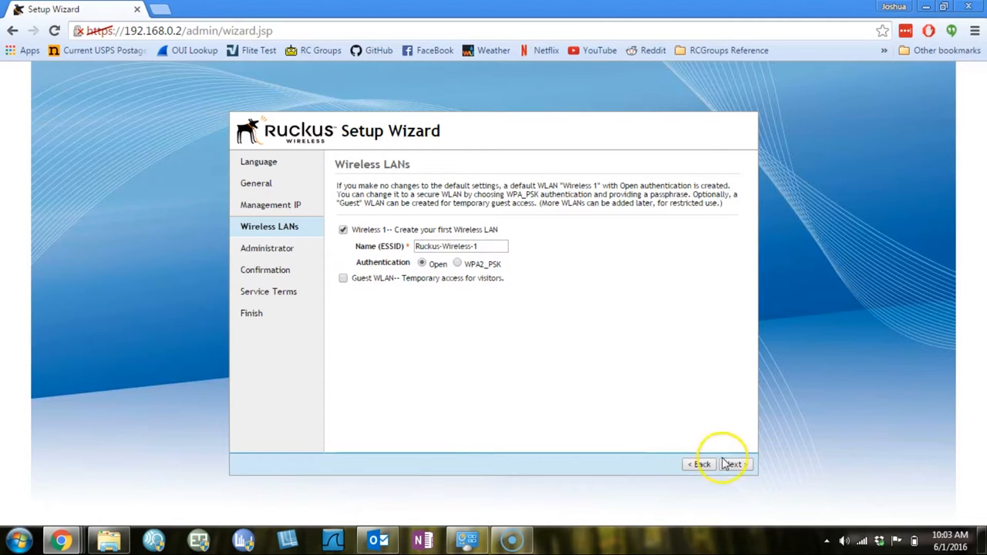
# Set a password for admin account 'admin' and continue to the Confirmation summary.
pyautogui.click(730, 464)
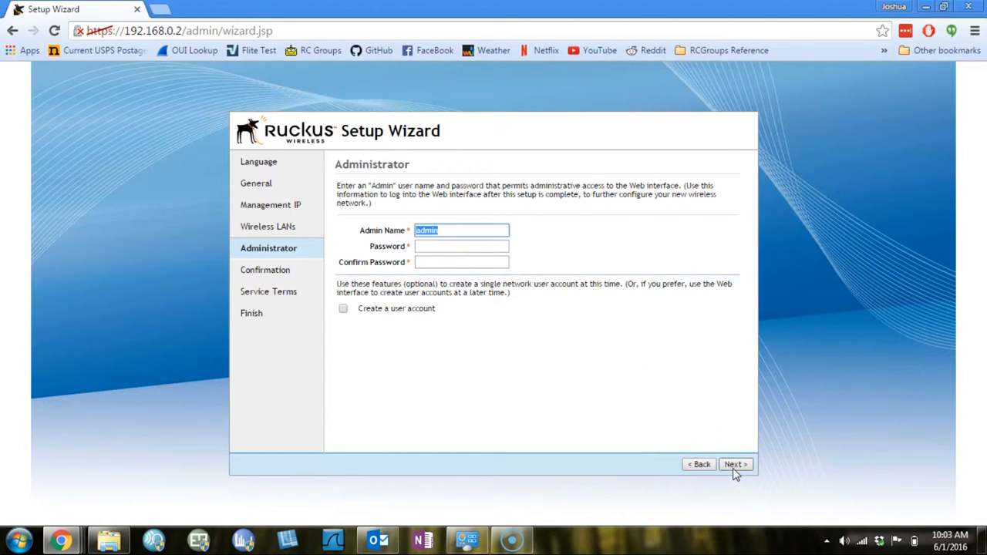
pyautogui.write('•')
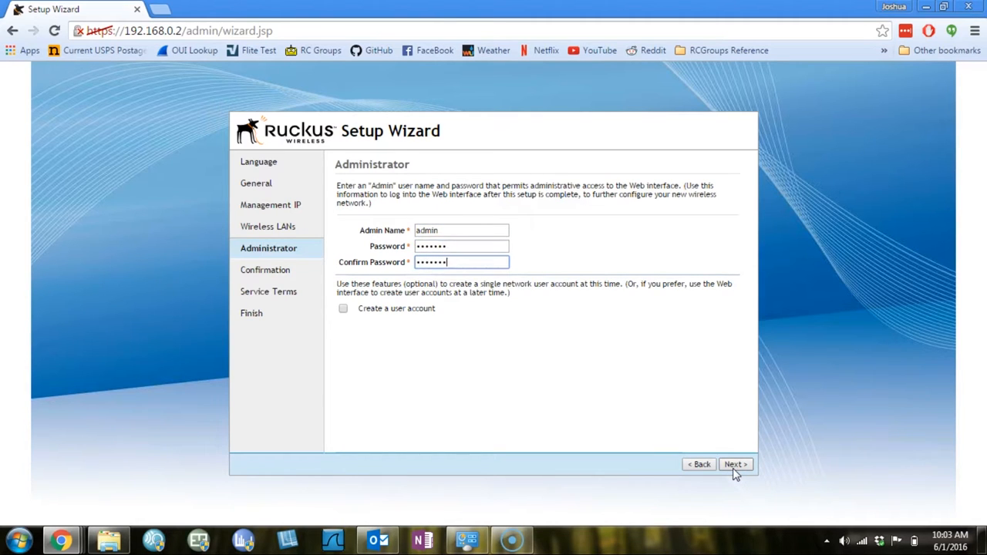
pyautogui.click(733, 464)
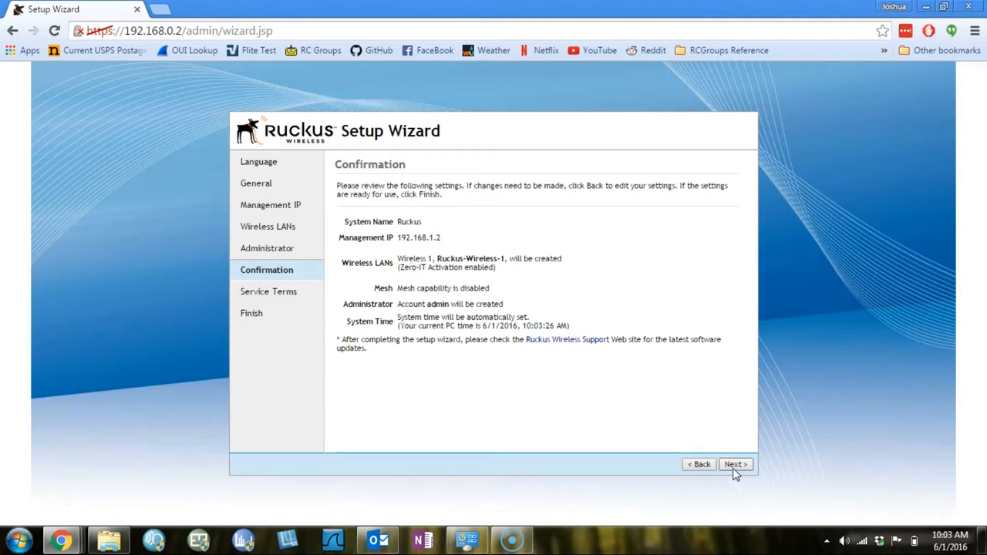
# Accept the service terms on the Service Terms page and finish the setup wizard.
pyautogui.click(733, 463)
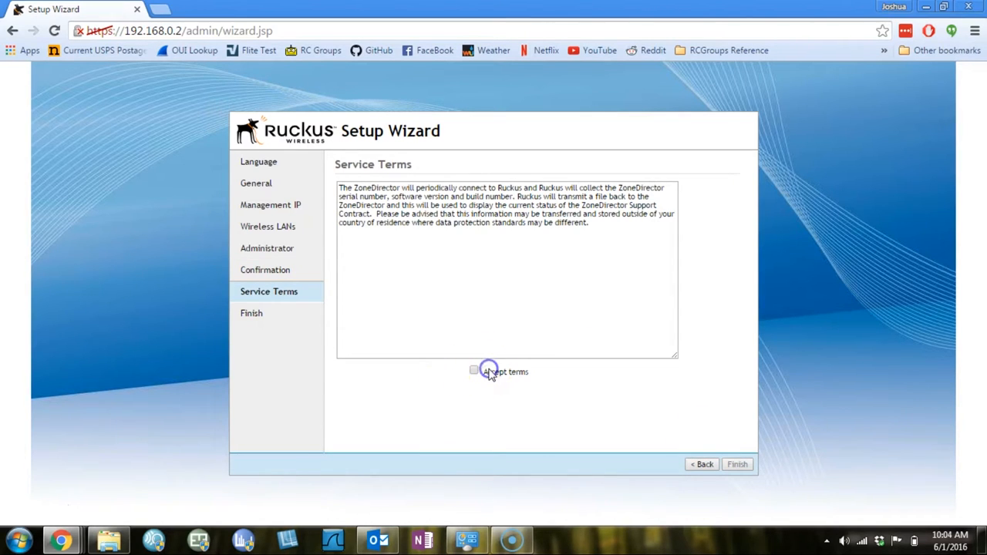
pyautogui.click(474, 371)
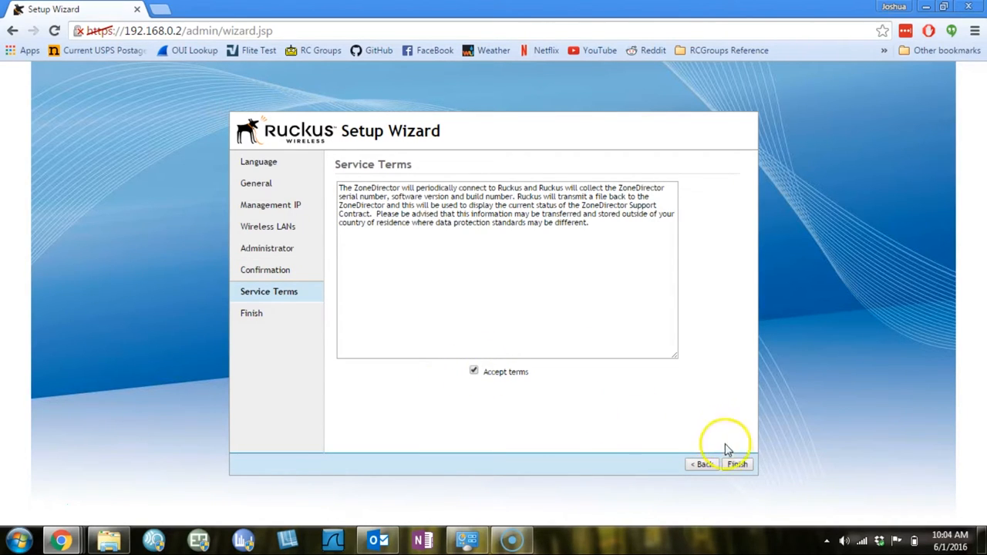
pyautogui.click(736, 464)
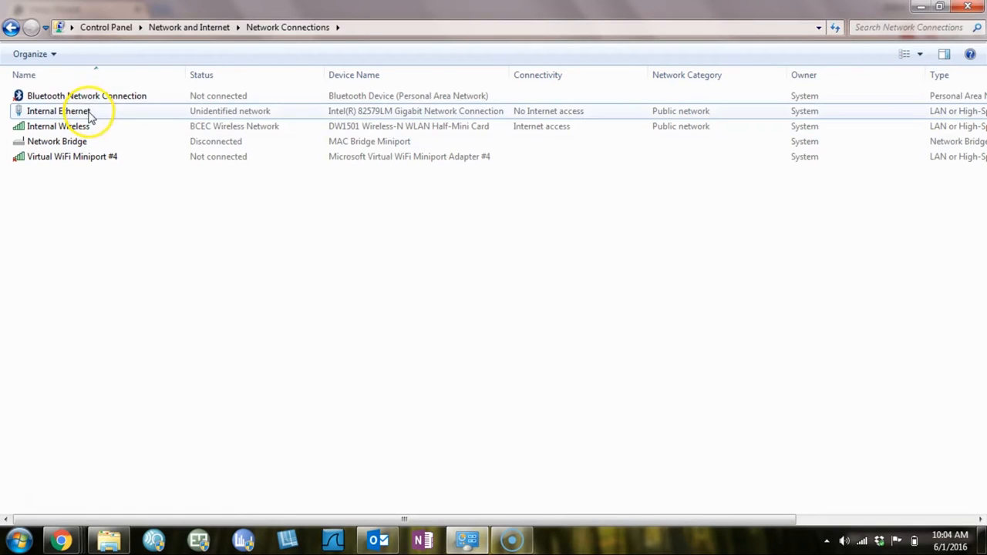
# Change Internal Ethernet's IPv4 address to 192.168.1.22 and close its dialogs.
pyautogui.doubleClick(58, 111)
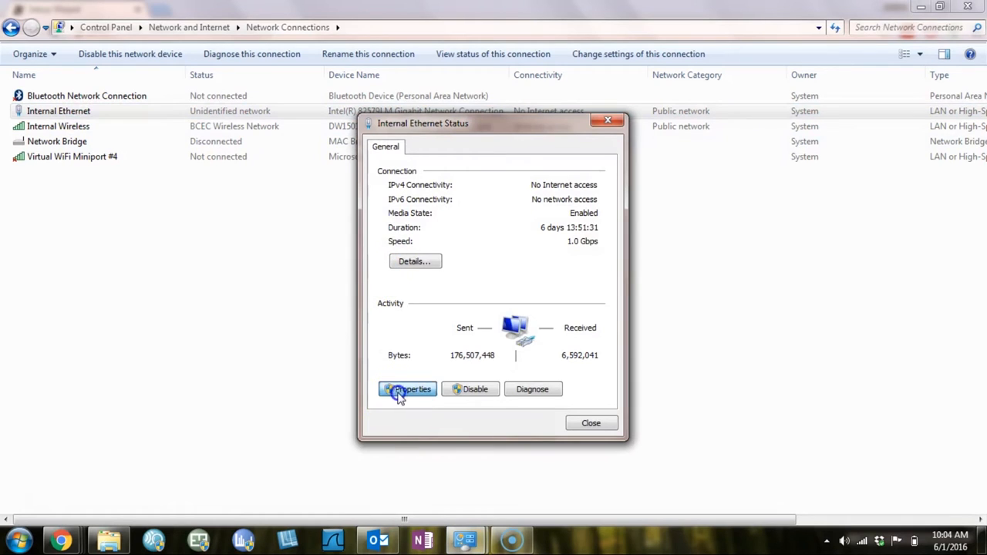
pyautogui.click(407, 389)
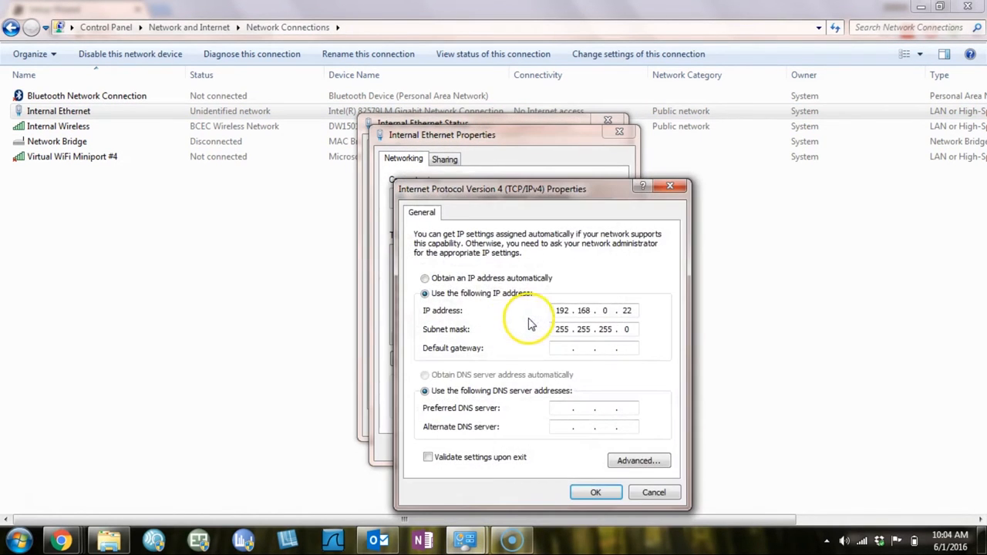
pyautogui.write('1')
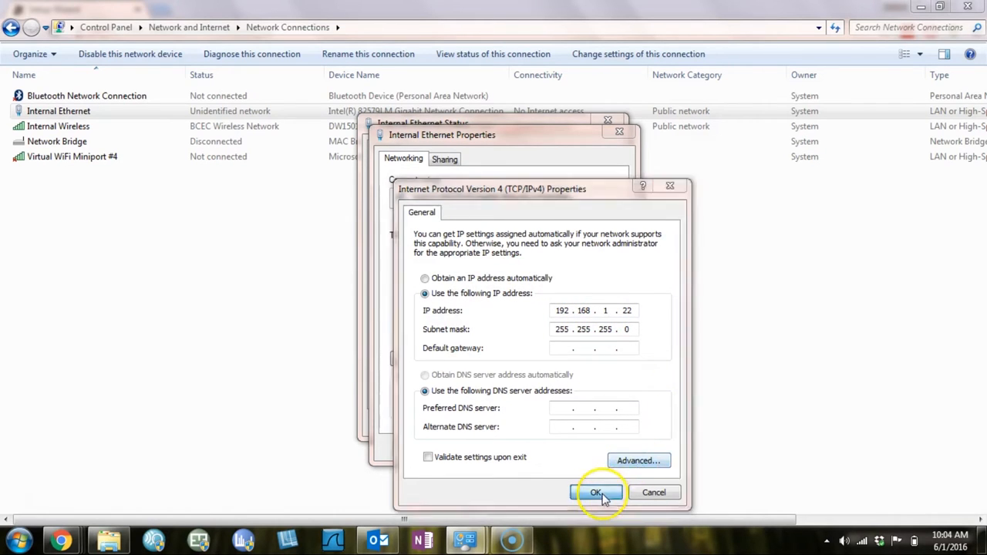
pyautogui.click(595, 492)
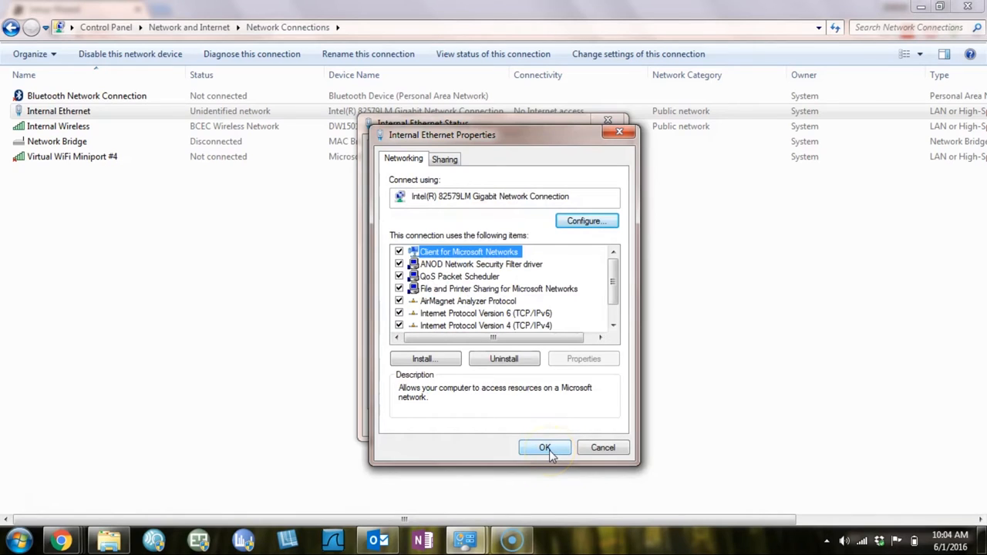
pyautogui.click(544, 448)
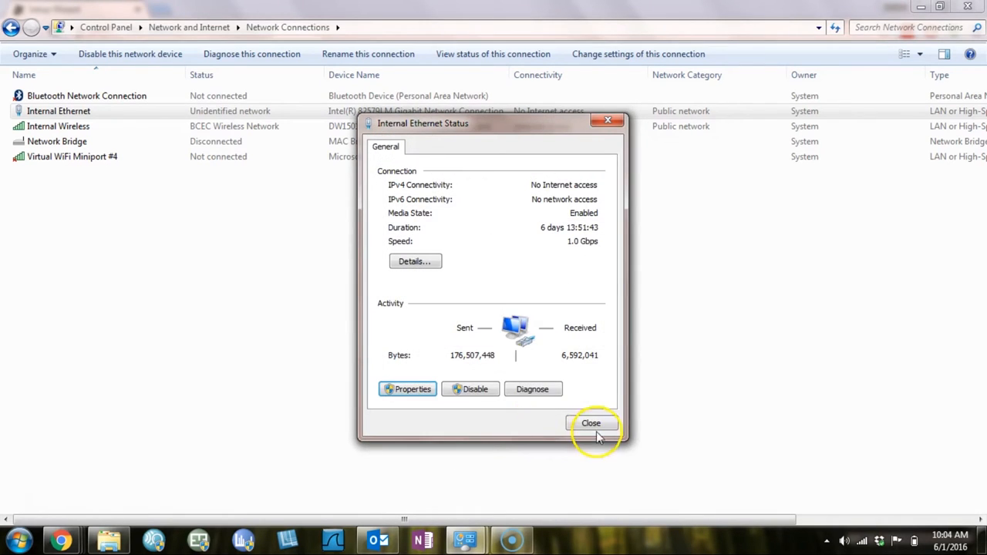
pyautogui.click(591, 422)
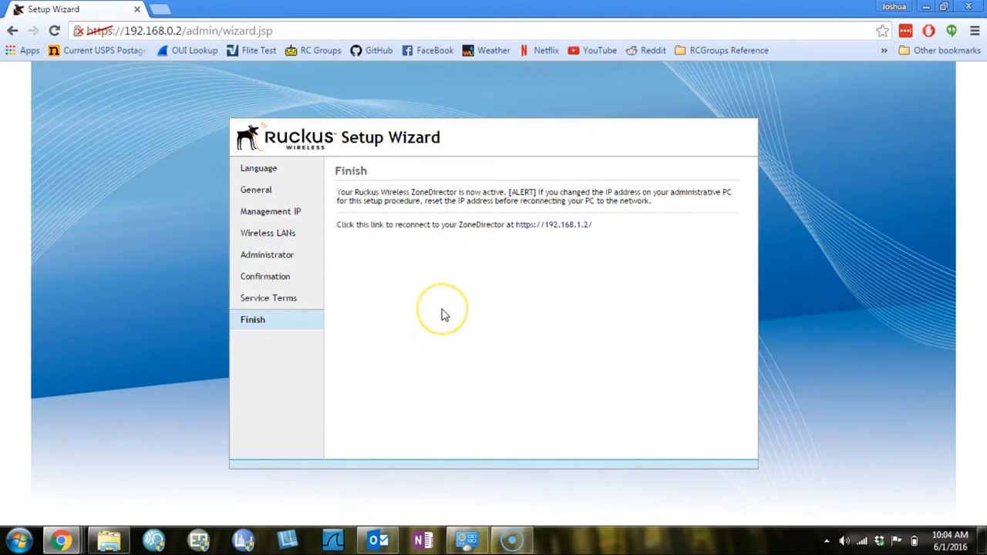
pyautogui.click(554, 225)
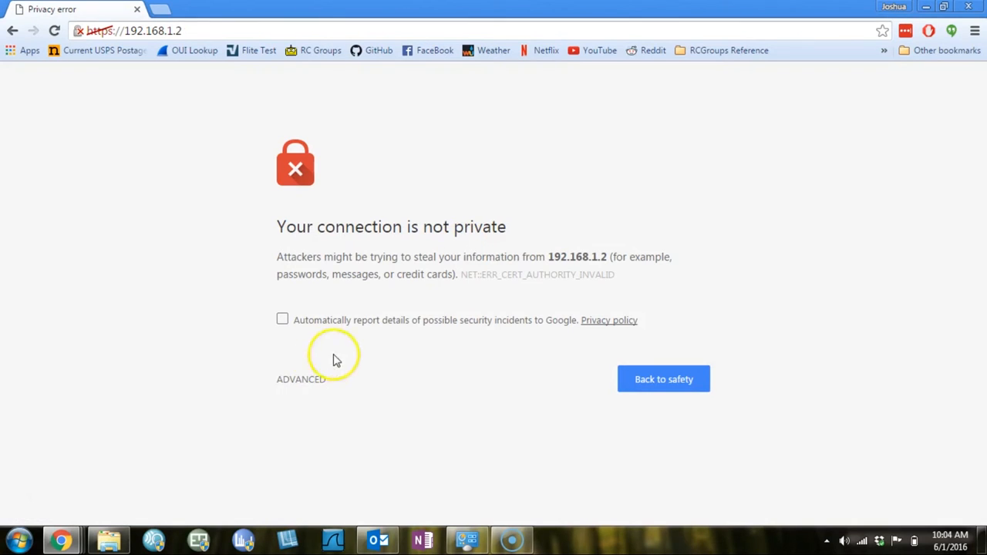
pyautogui.click(299, 378)
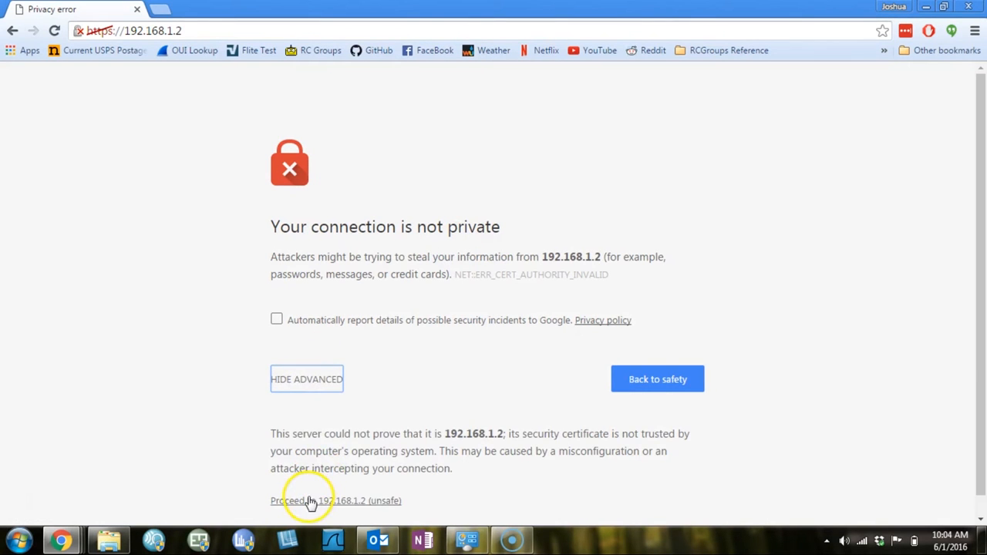
pyautogui.click(308, 500)
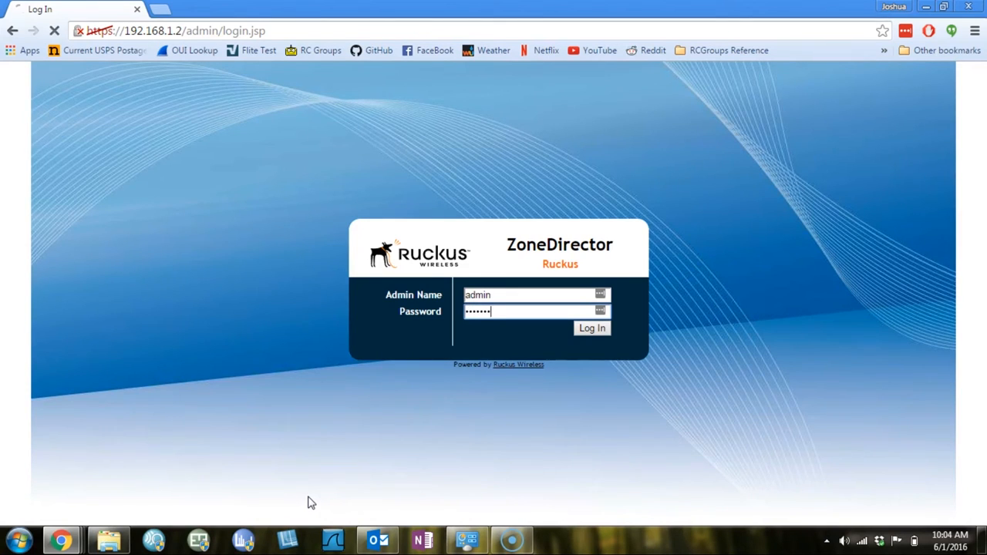
pyautogui.click(591, 328)
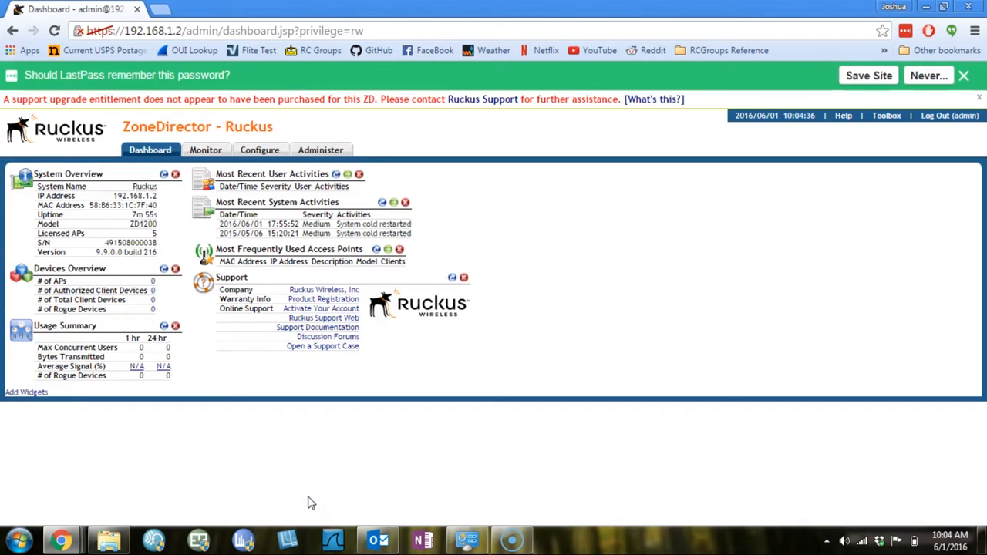
pyautogui.moveTo(548, 438)
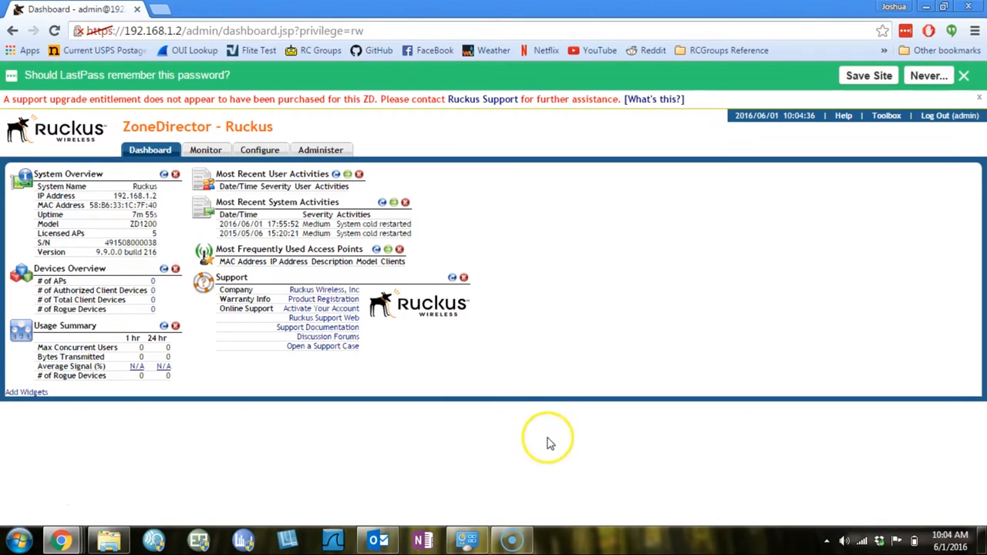